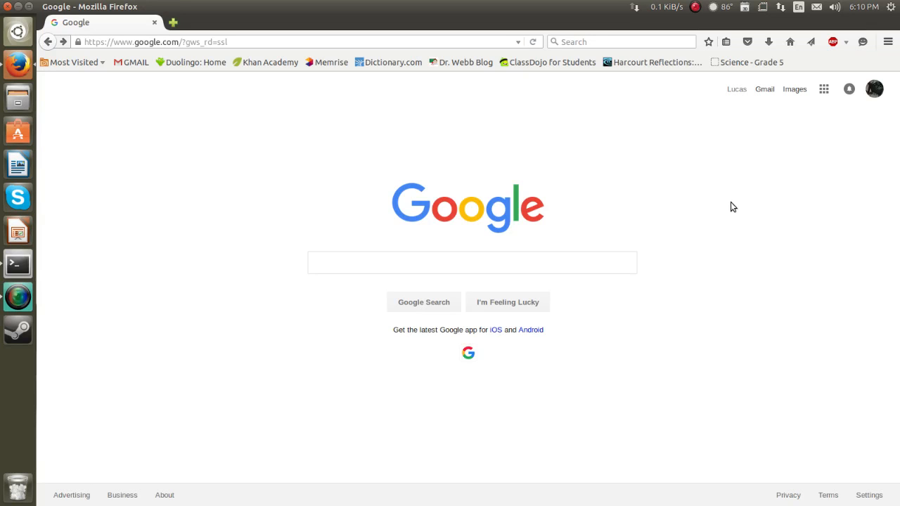
Step: Run a Google search for 'putty' from the search box
left_click(471, 263)
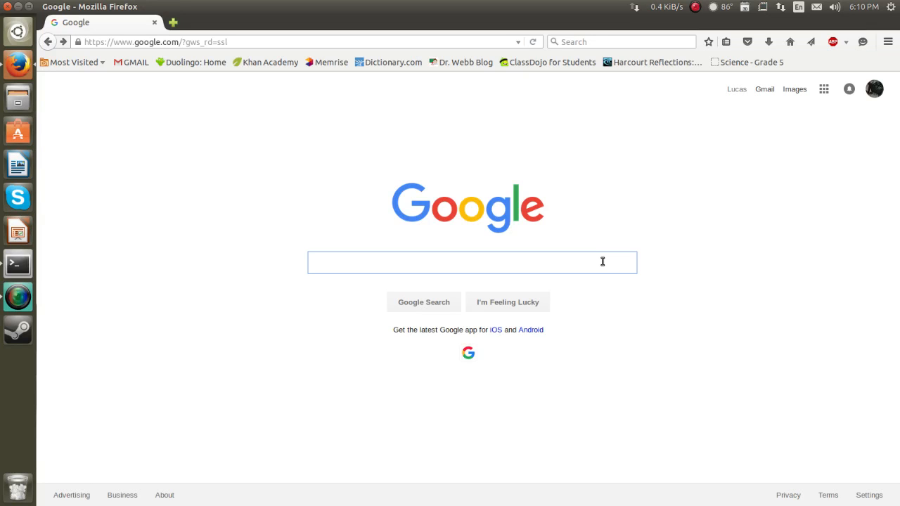
type("putty")
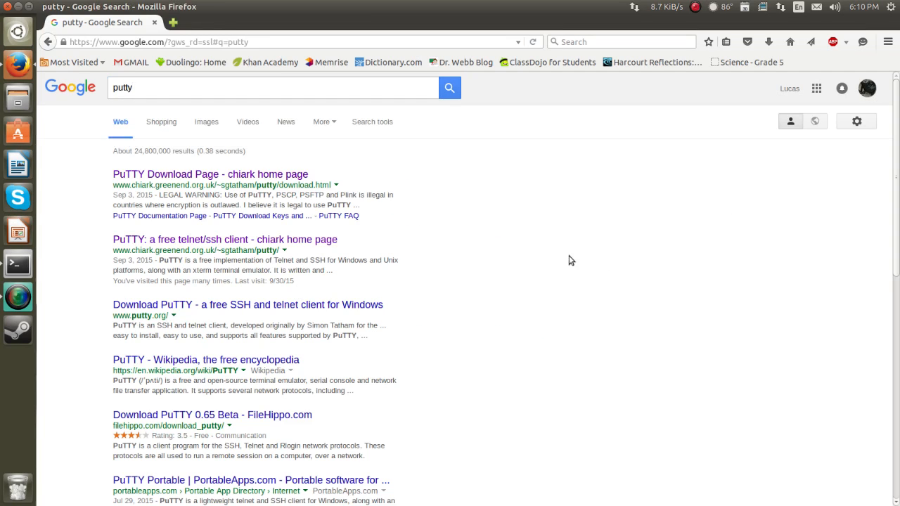
mouse_move(457, 132)
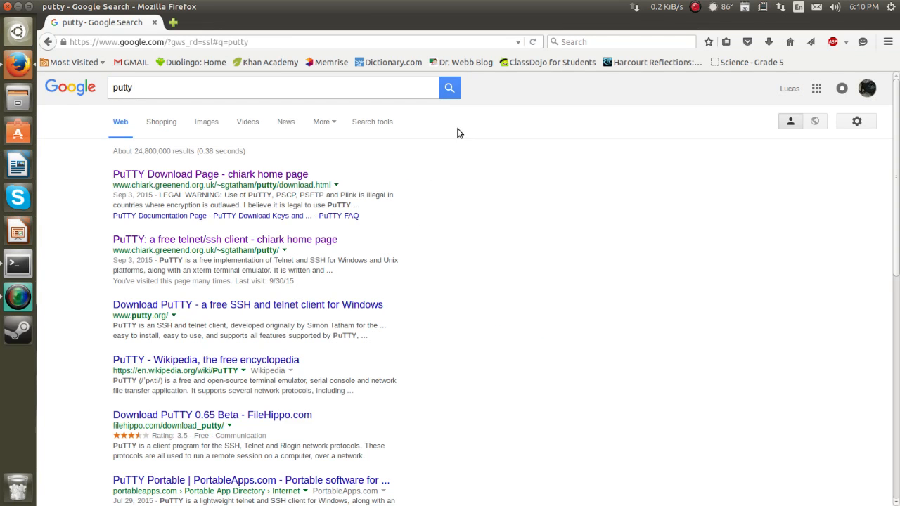
Step: From the PuTTY Download Page result, download putty.exe under Windows on Intel x86 binaries
left_click(209, 174)
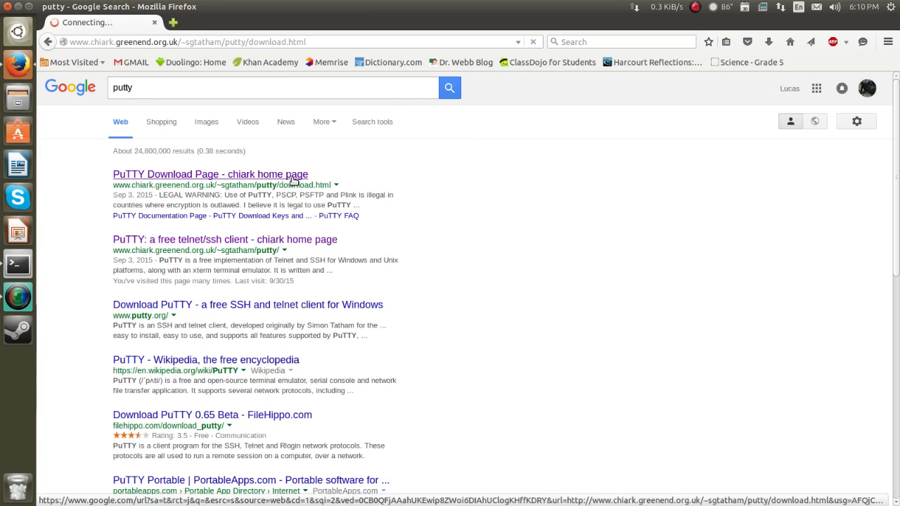
left_click(209, 175)
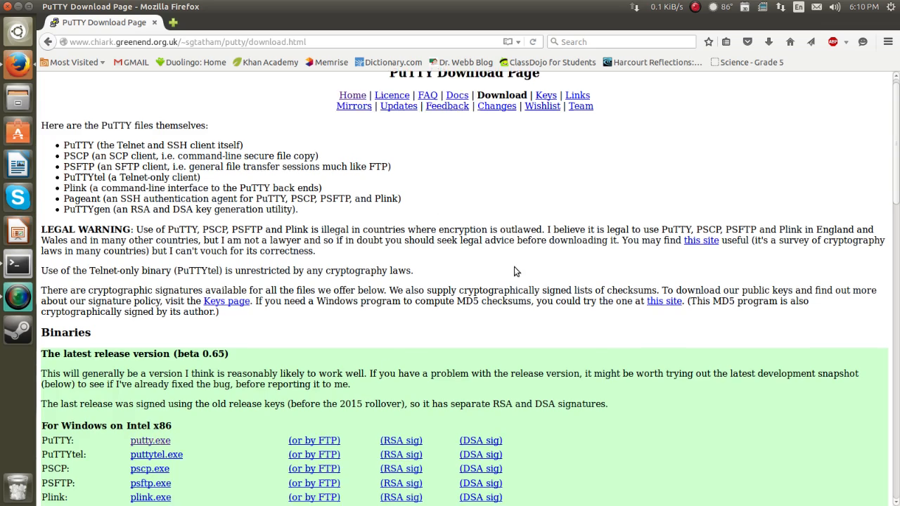
scroll("down", 3)
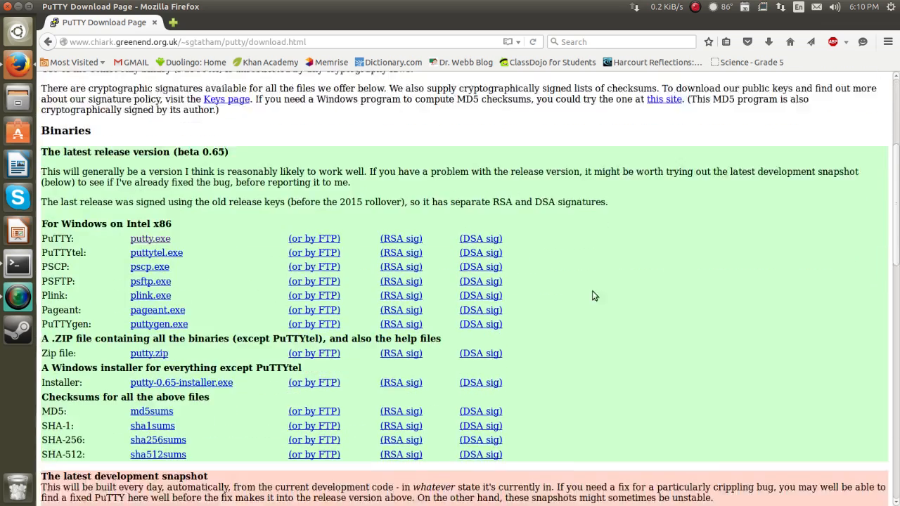
scroll("down", 3)
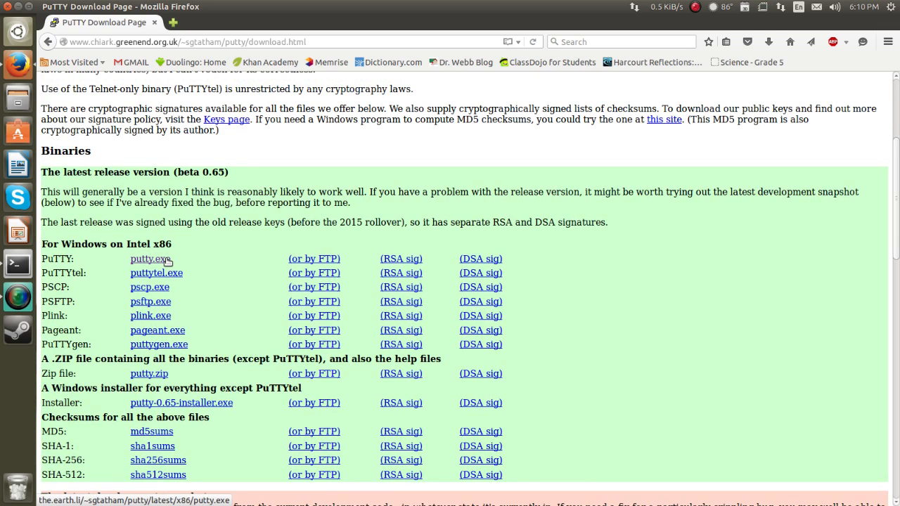
left_click(149, 258)
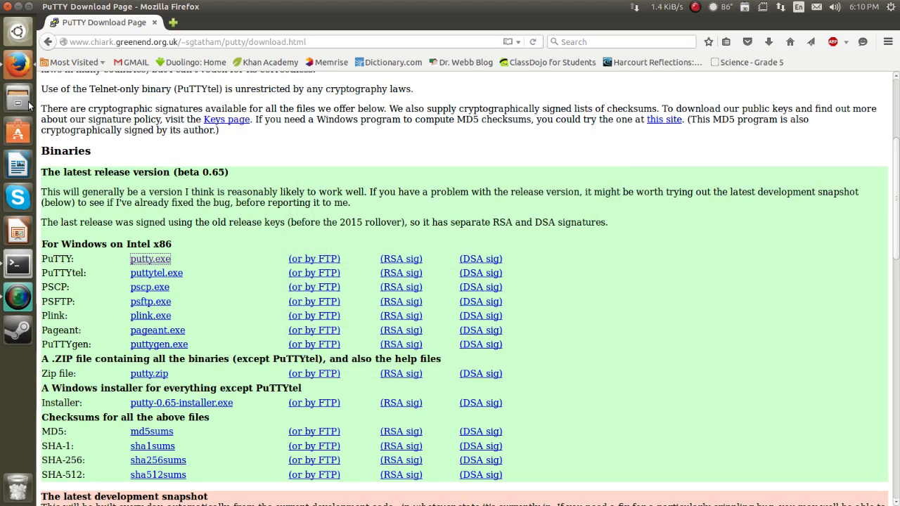
Step: Launch the downloaded putty.exe from the Downloads folder in Files
left_click(17, 99)
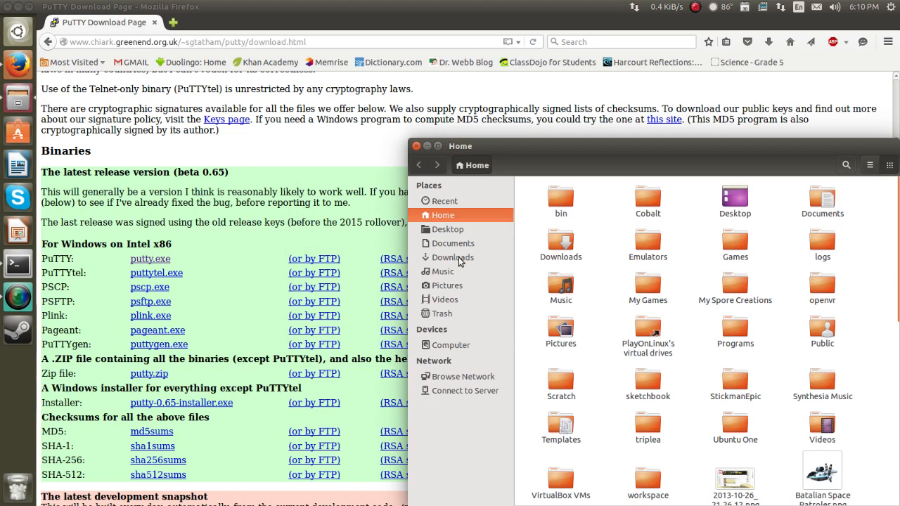
left_click(453, 256)
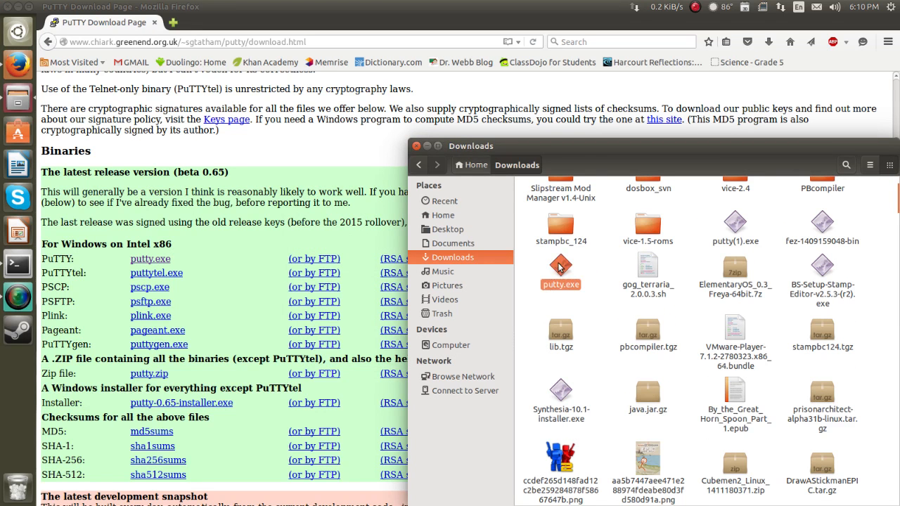
double_click(559, 270)
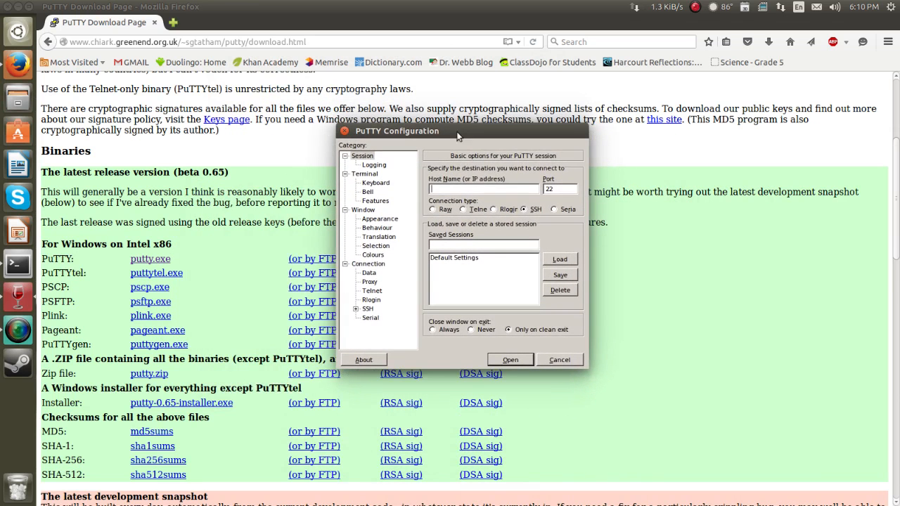
Step: Start an SSH session to host 192.168.1.167 on port 22
left_click(484, 188)
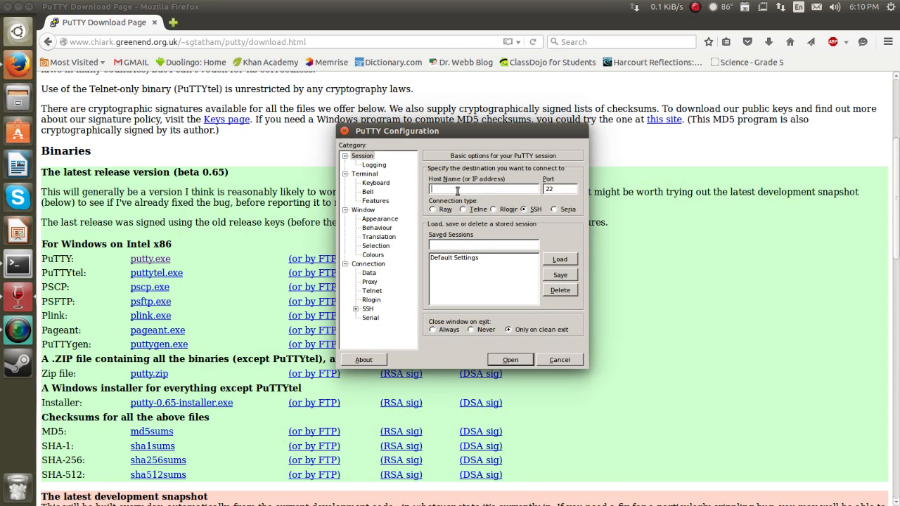
mouse_move(289, 371)
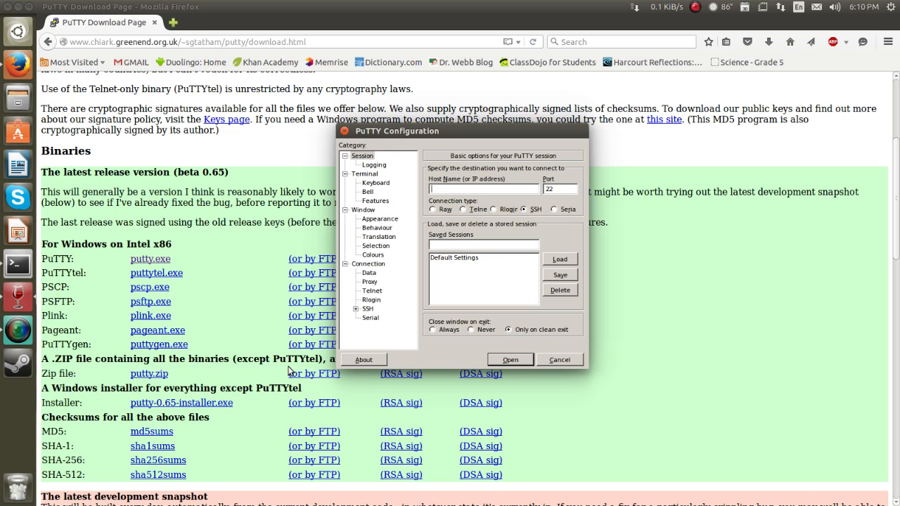
type("192.168")
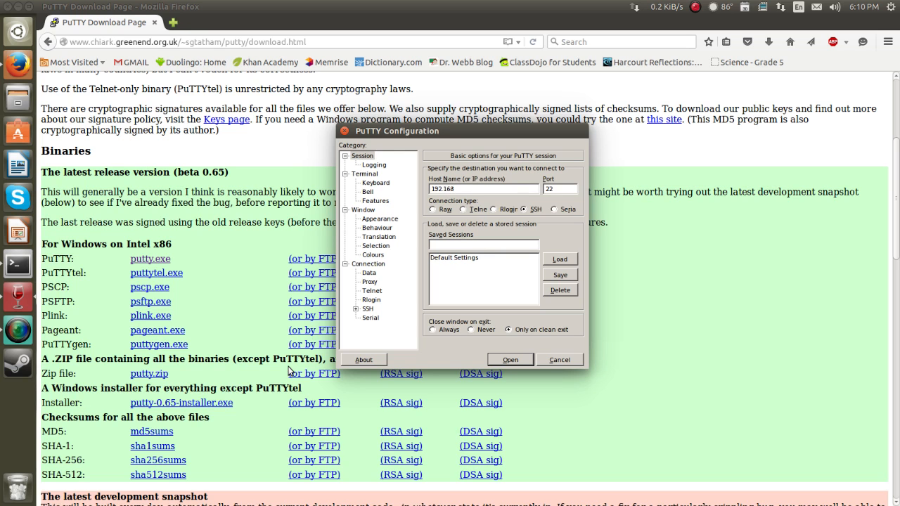
type(".1.167")
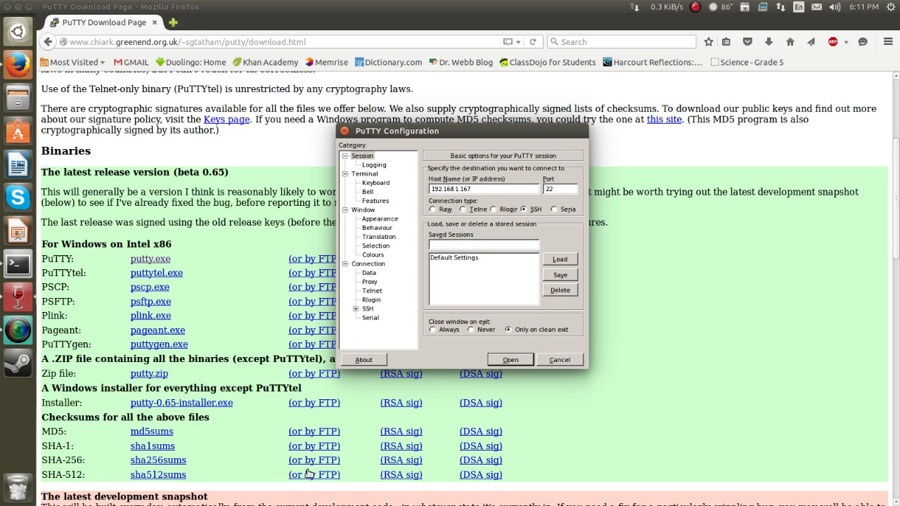
left_click(509, 360)
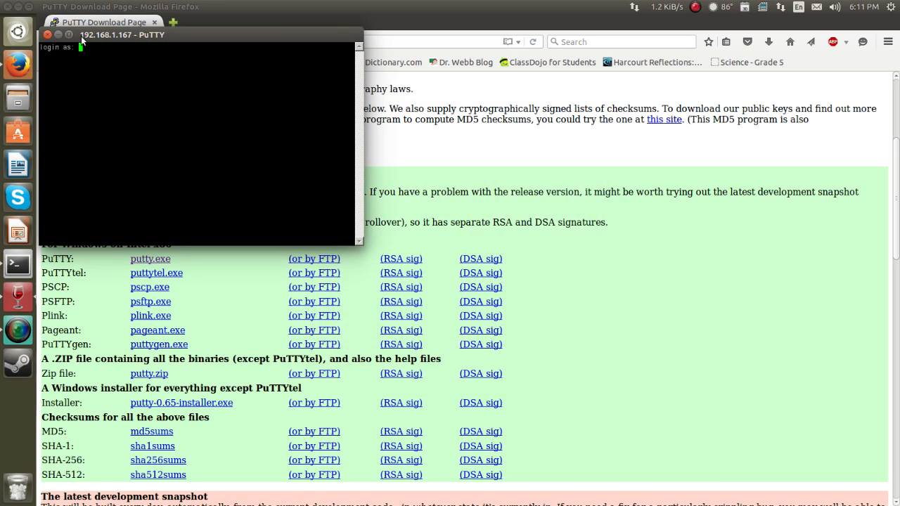
type("lucas")
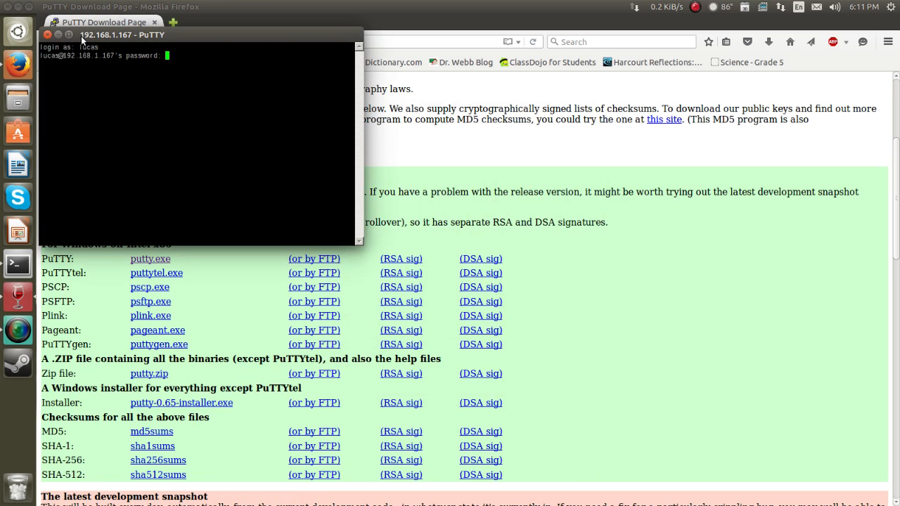
key("Return")
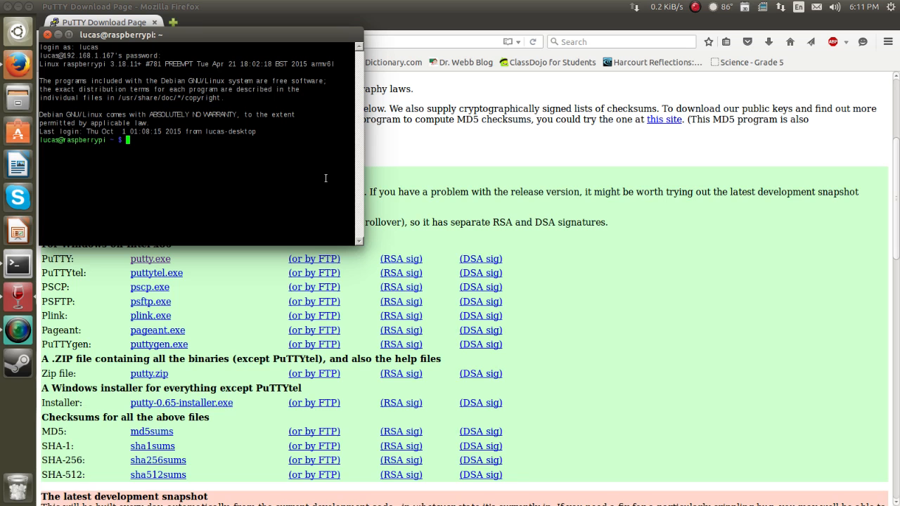
type("cd /var/www")
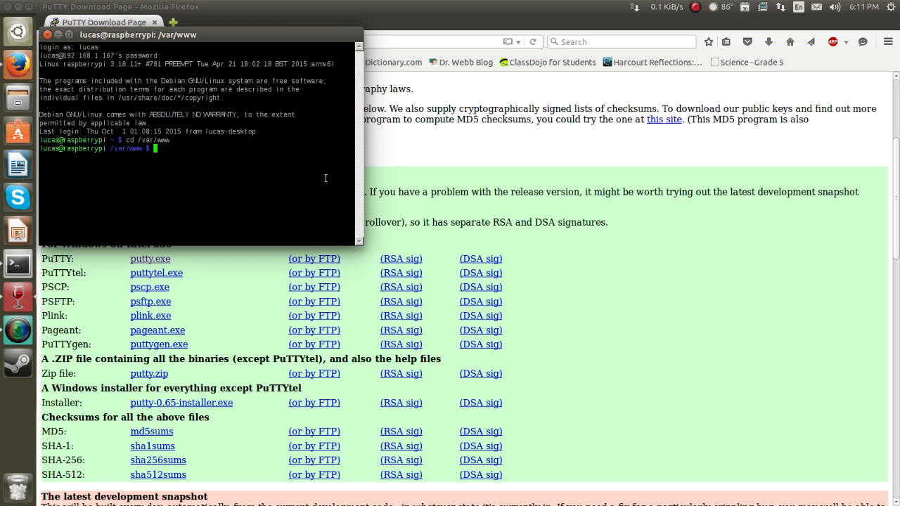
Step: Run sudo nano index.html to edit the web page with superuser rights
type("sudo nan")
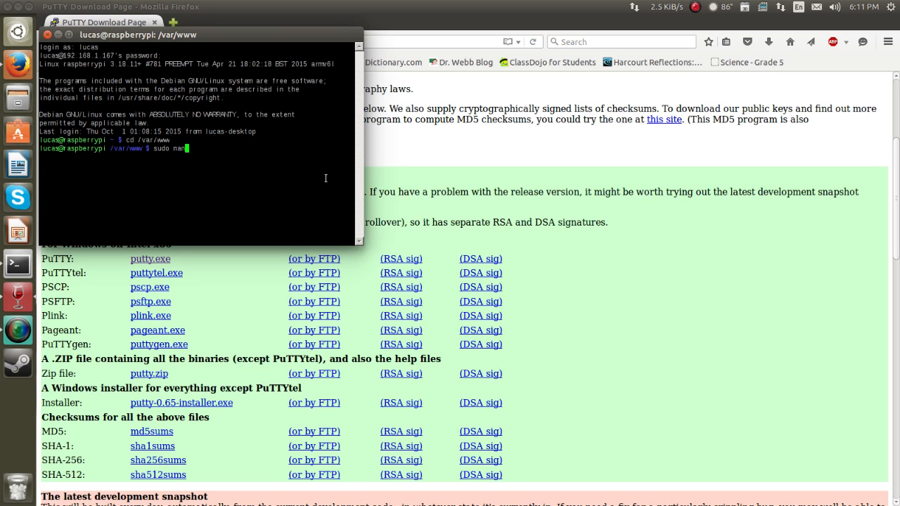
type("index.ht")
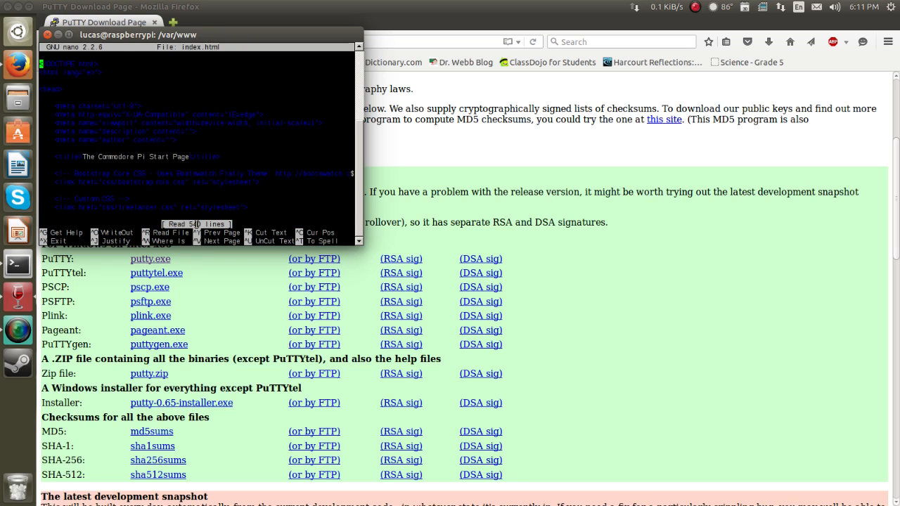
mouse_move(278, 196)
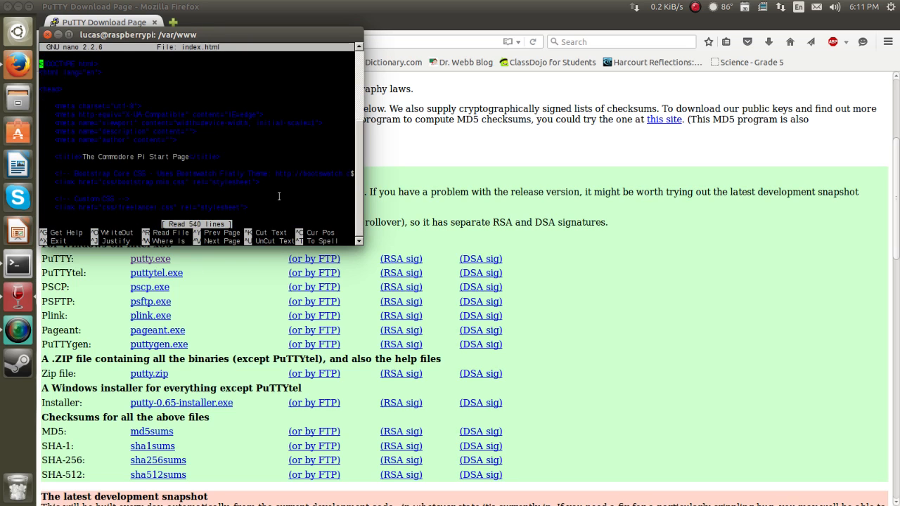